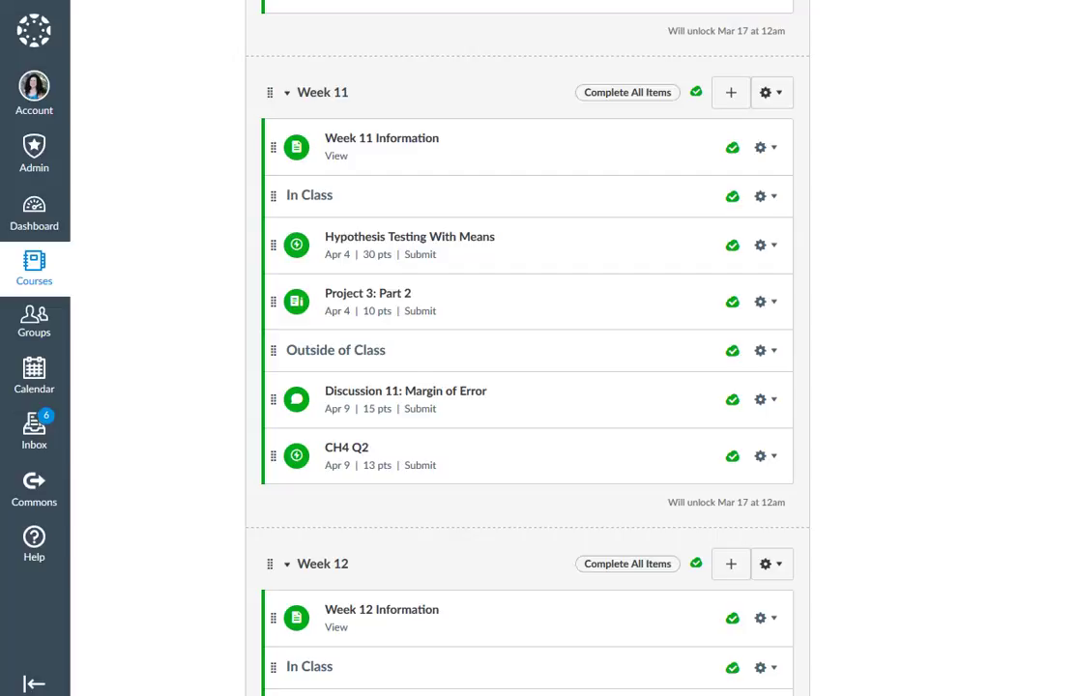
Open the Week 11 Information page on its Study Resources tab.
left_click(381, 147)
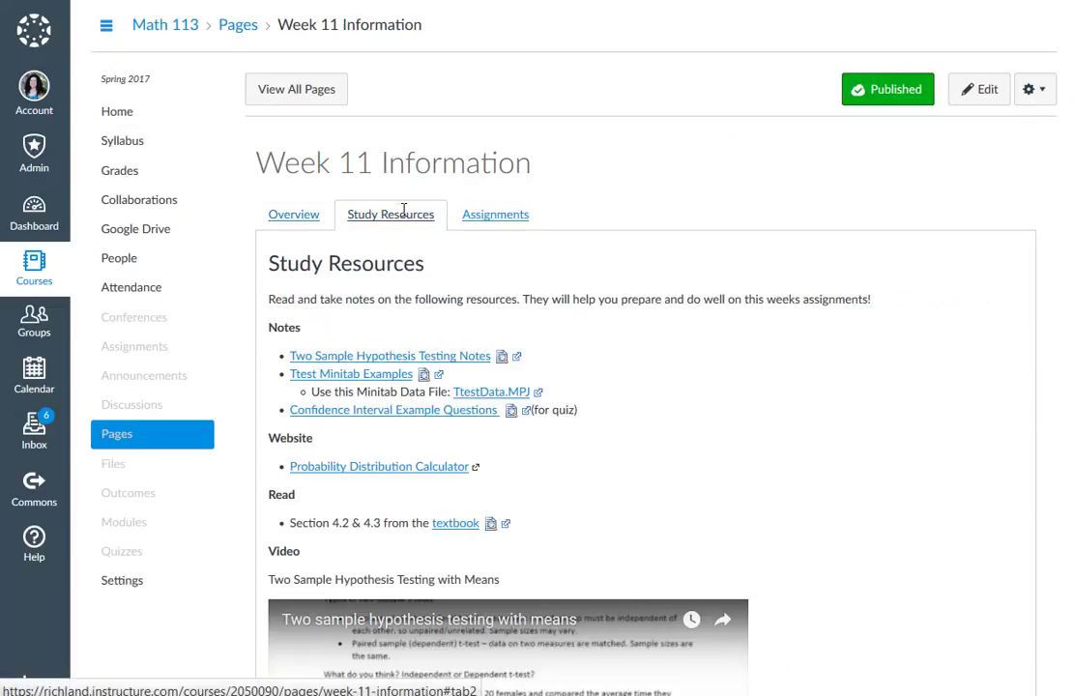
mouse_move(638, 334)
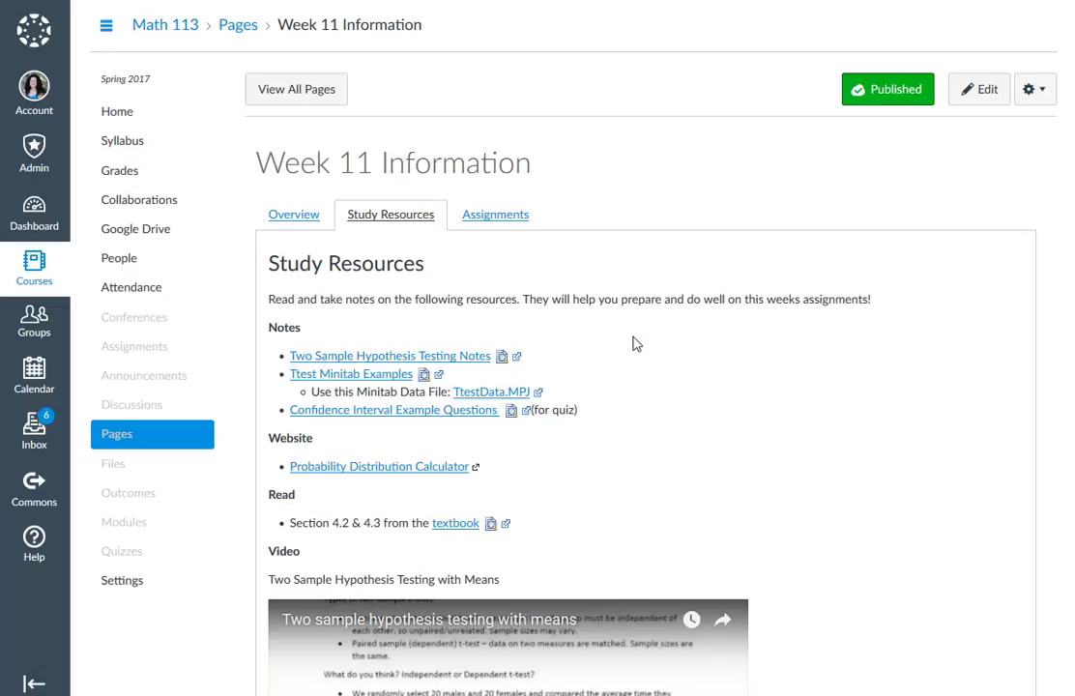
mouse_move(352, 375)
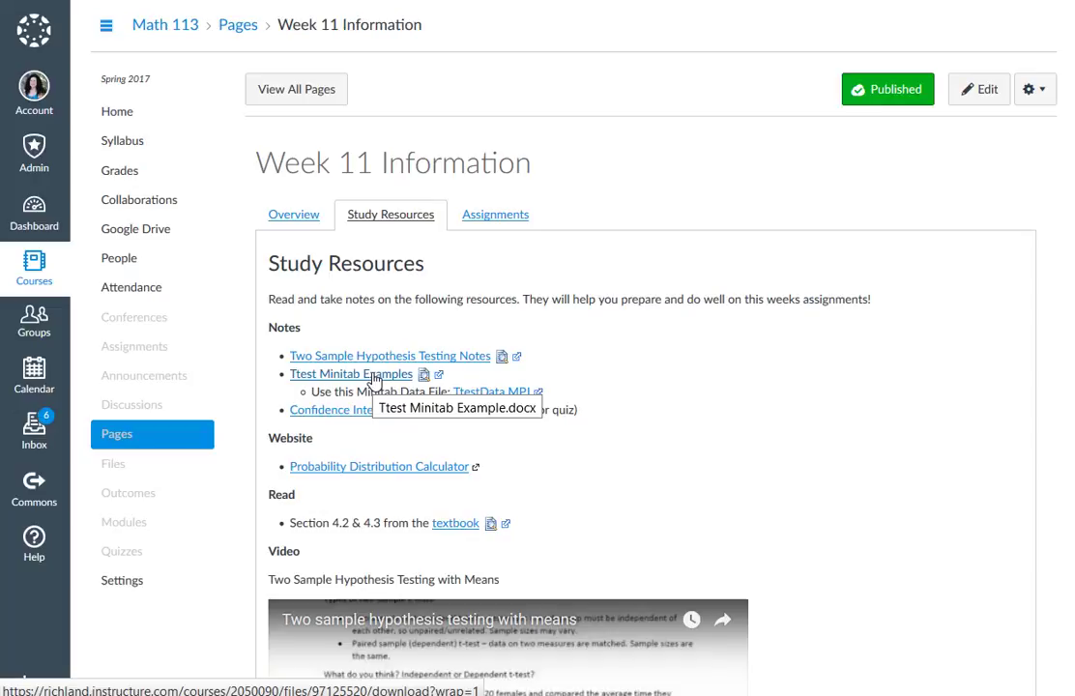
mouse_move(402, 474)
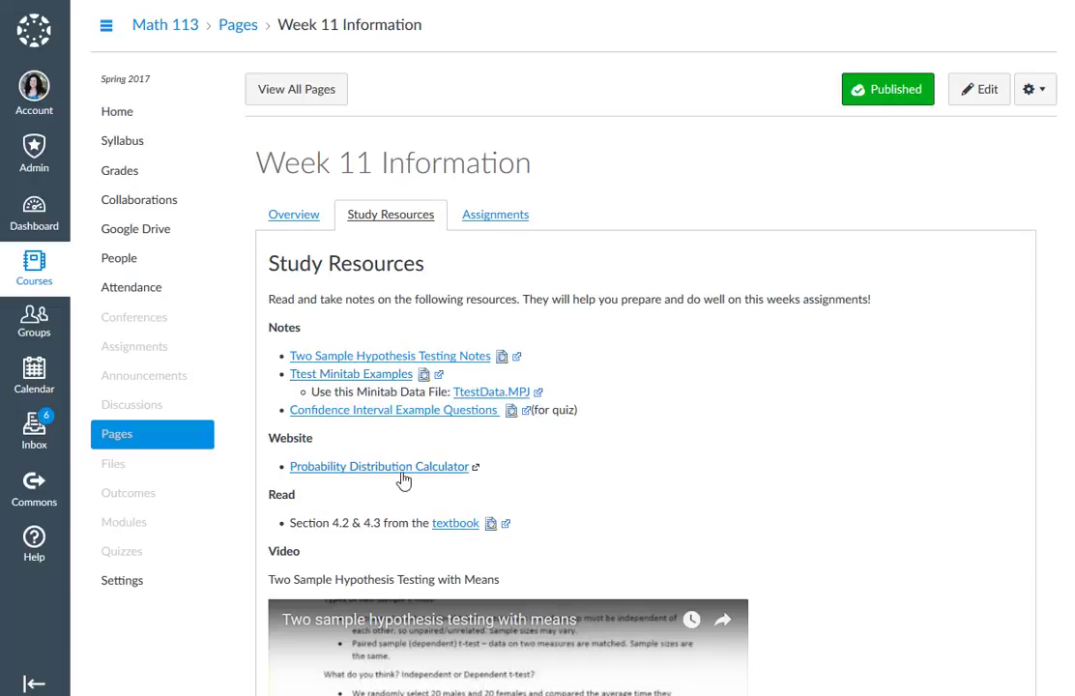
scroll("down", 3)
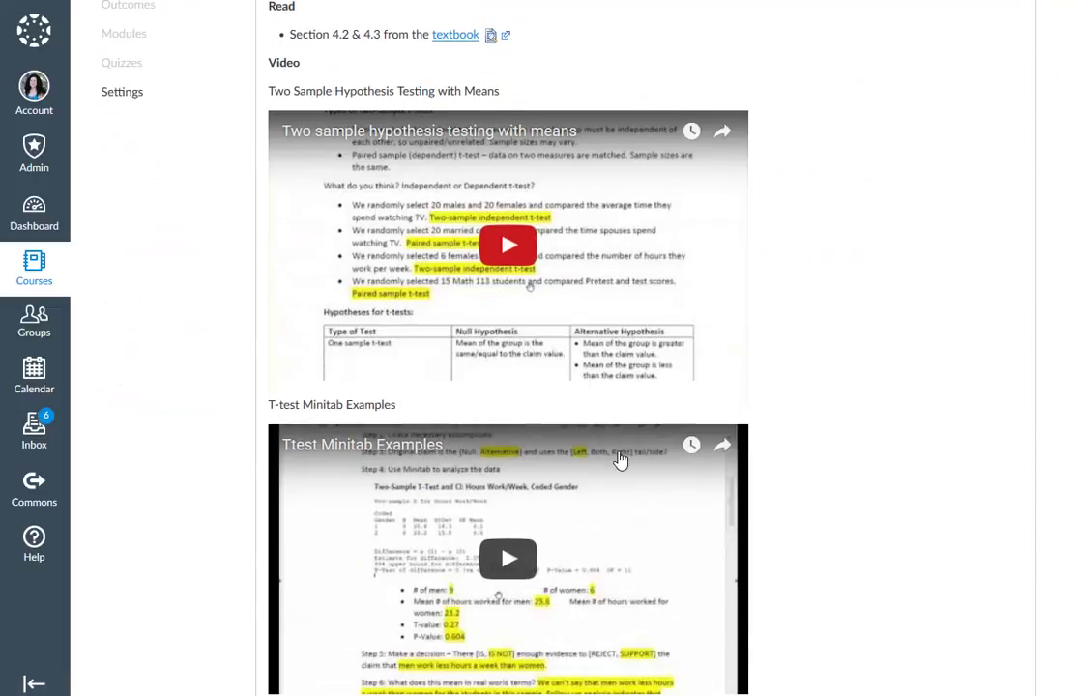
mouse_move(474, 406)
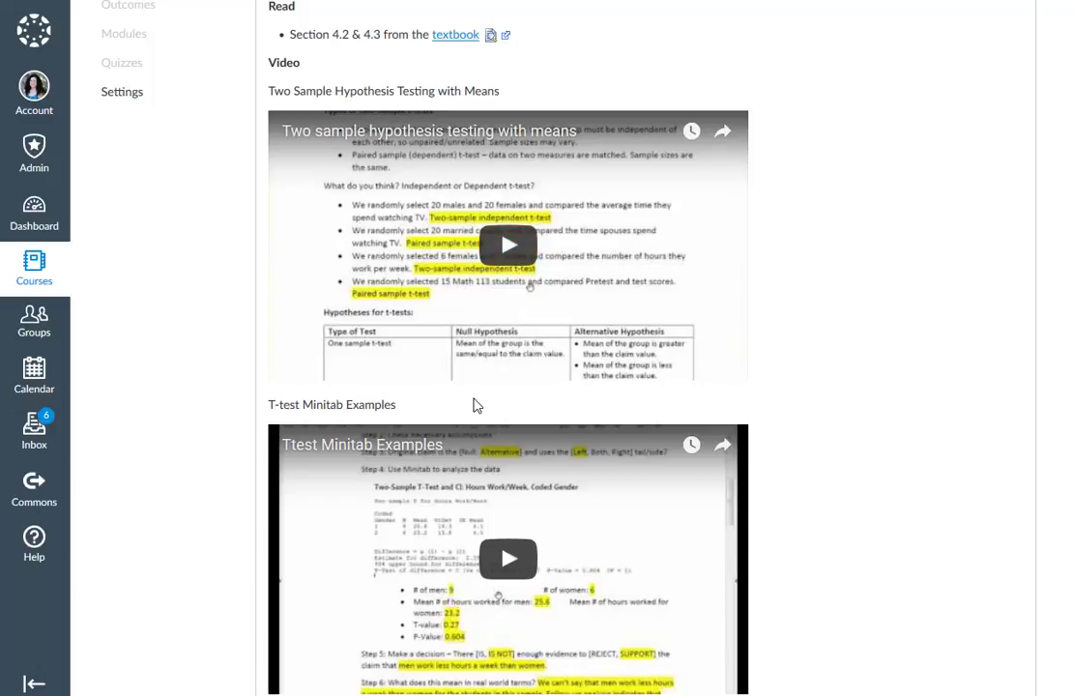
scroll("down", 3)
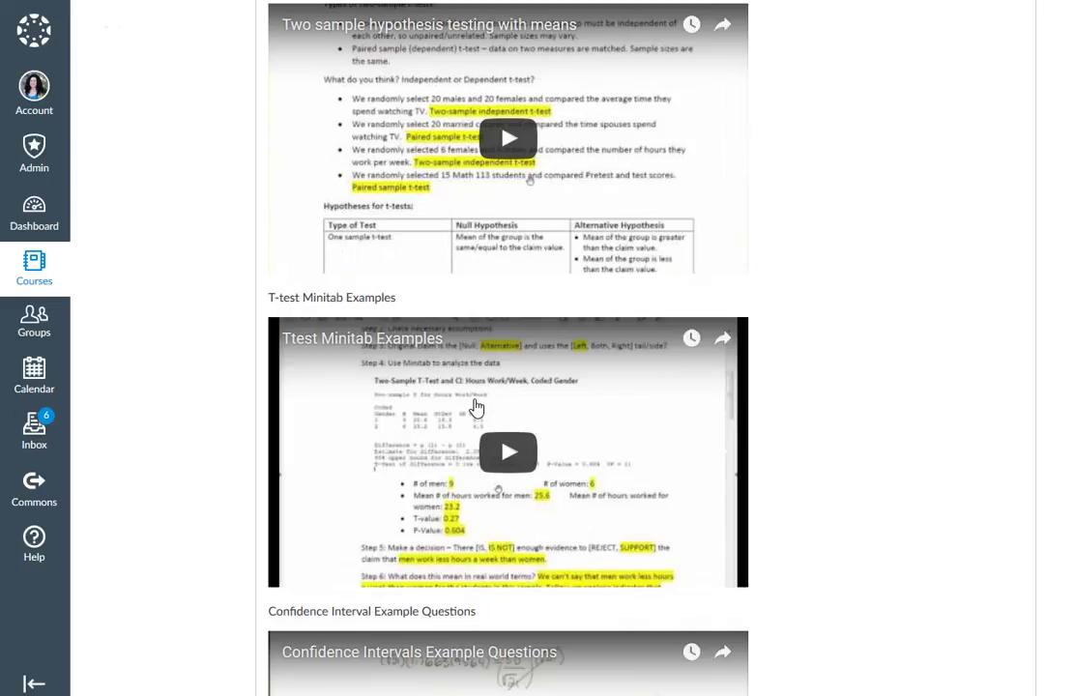
scroll("down", 3)
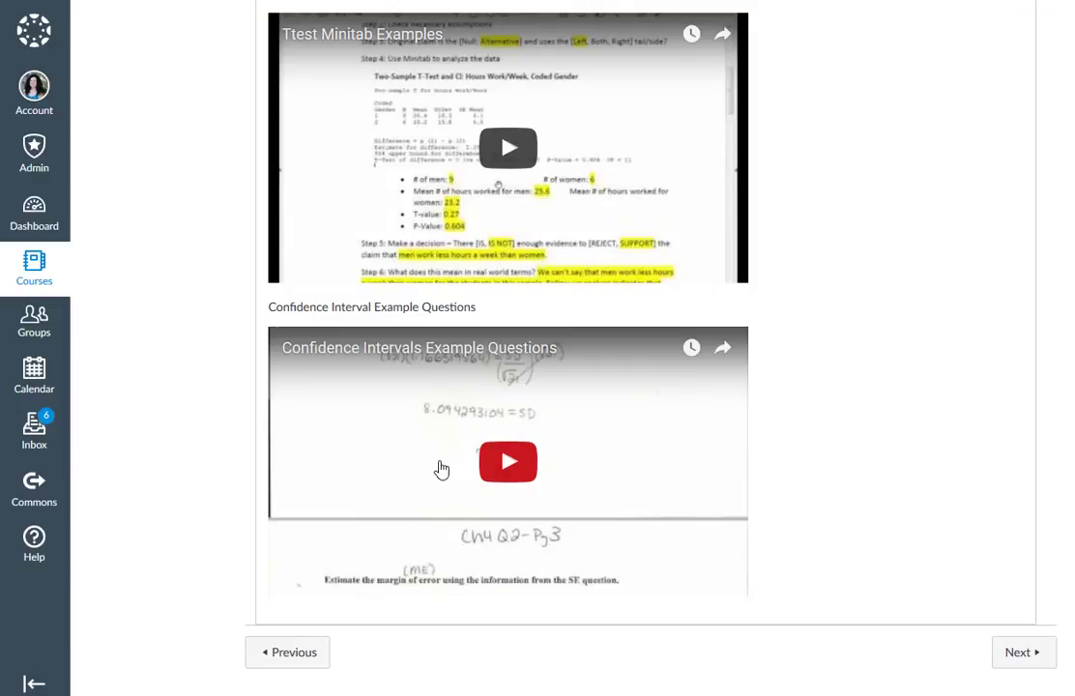
mouse_move(532, 537)
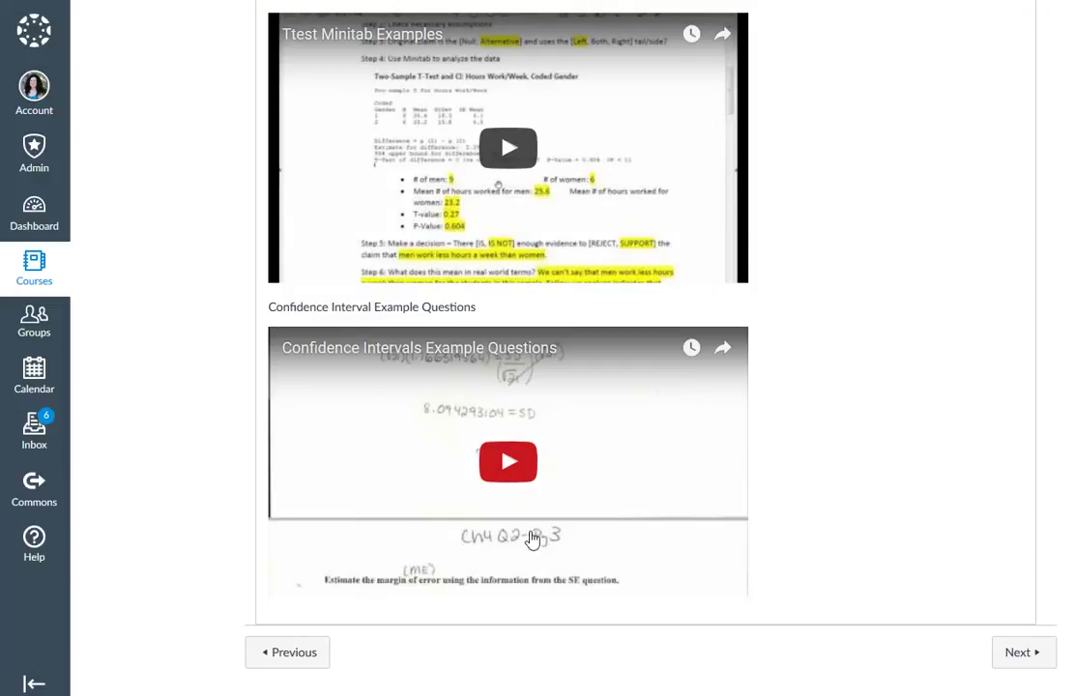
scroll("up", 3)
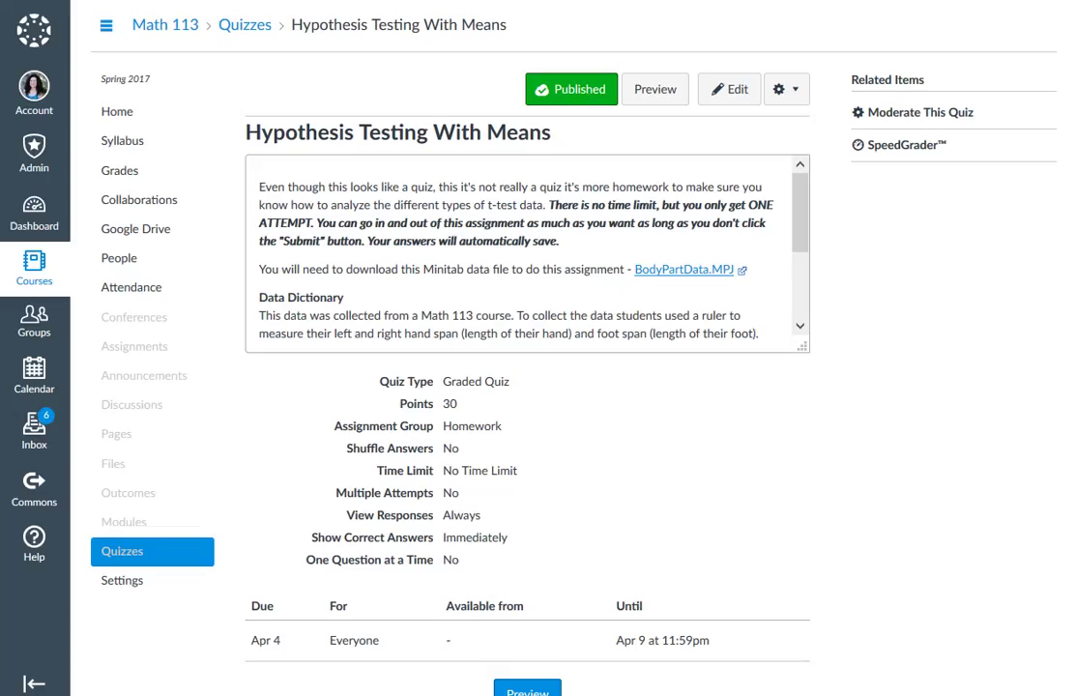
Drag the quiz description box taller so the full data dictionary shows.
left_click_drag(805, 348, 796, 538)
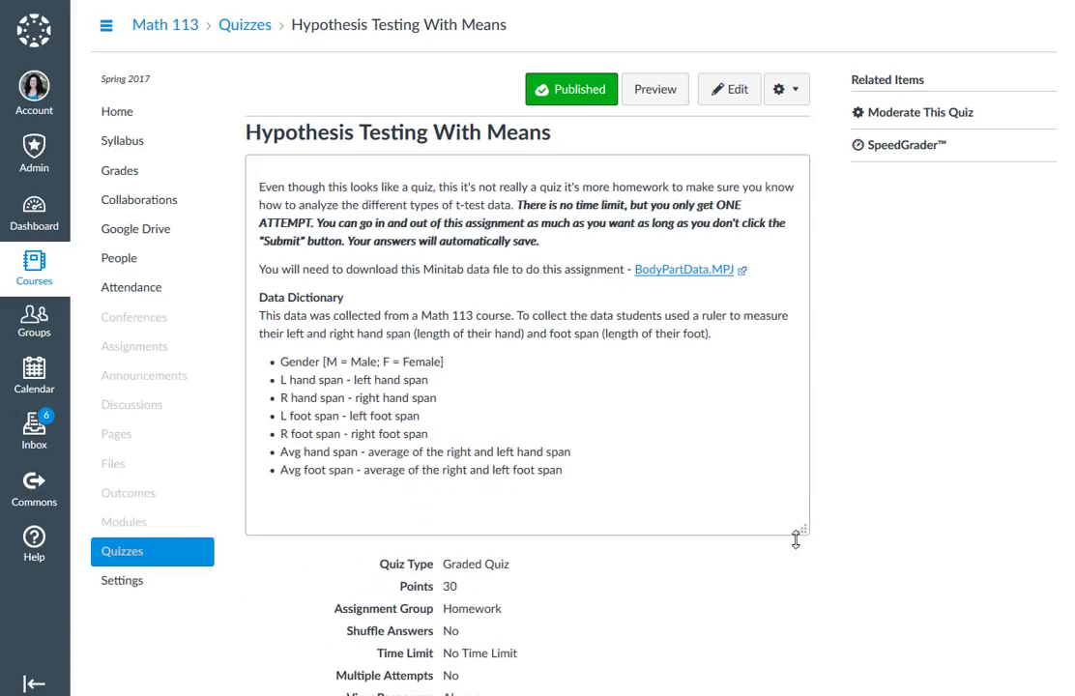
left_click_drag(796, 538, 796, 506)
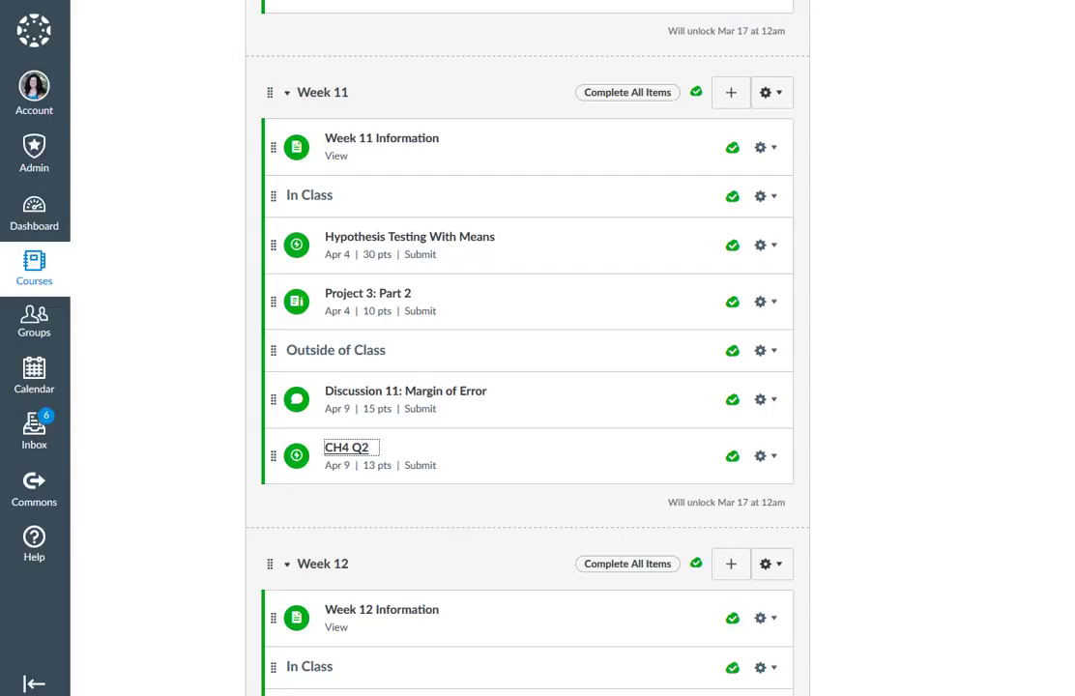
mouse_move(216, 433)
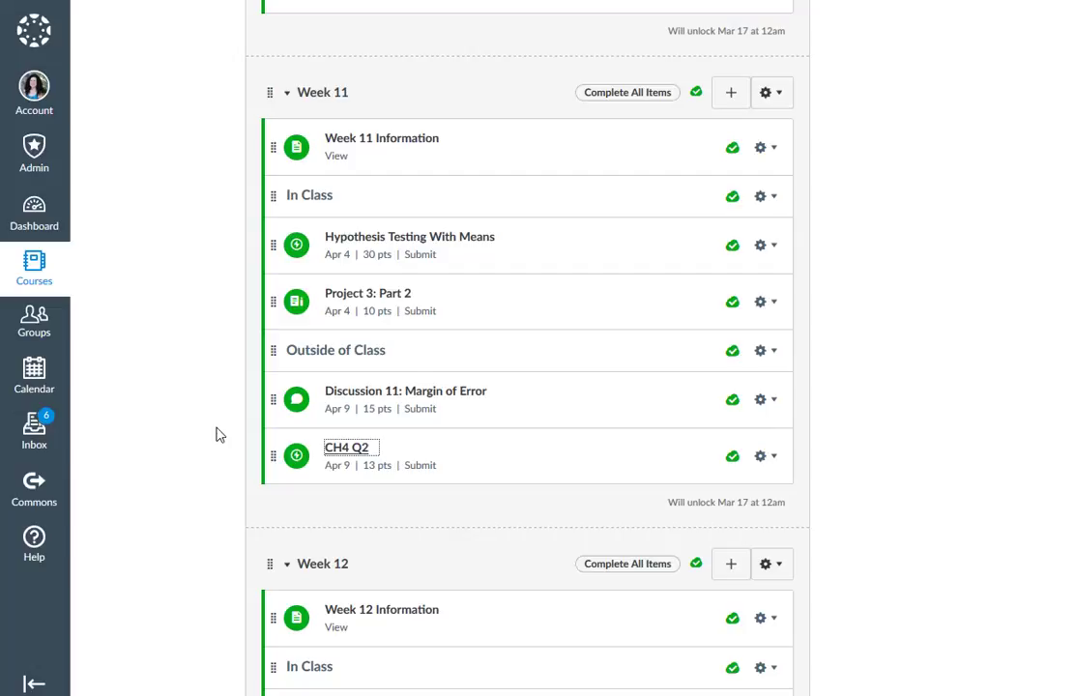
mouse_move(410, 236)
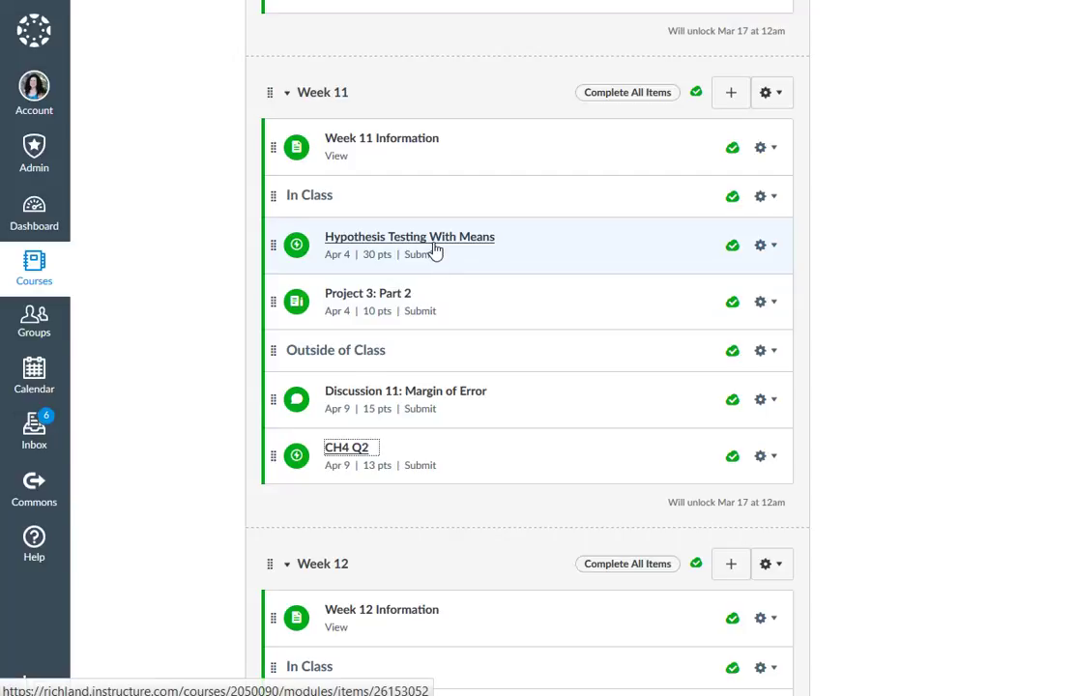
mouse_move(410, 236)
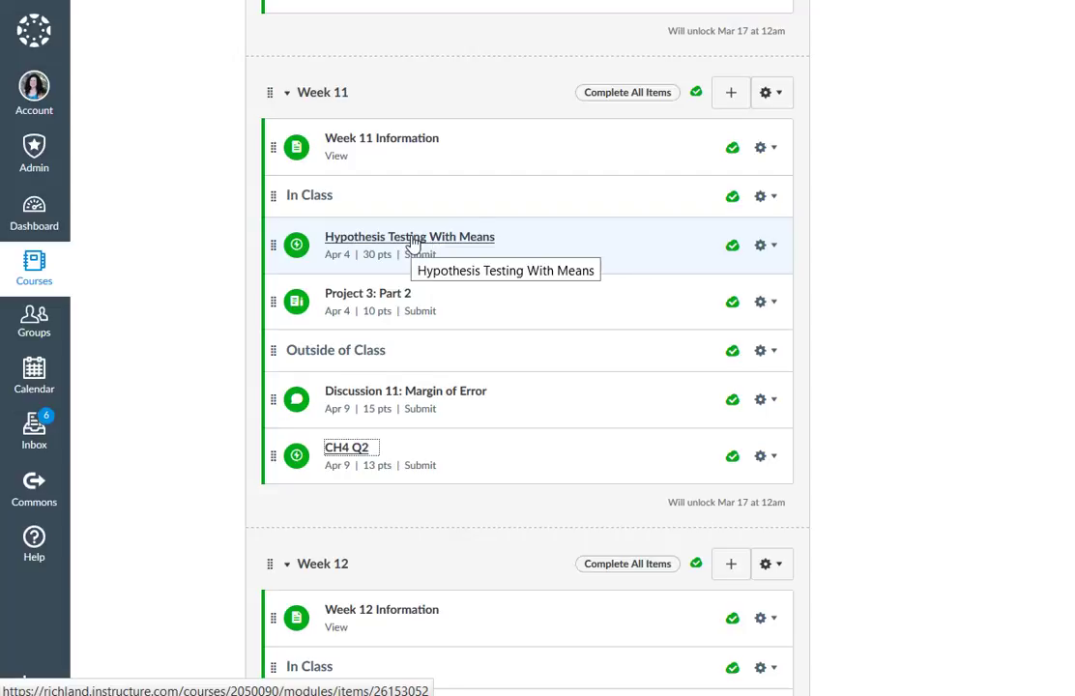
Open the Hypothesis Testing With Means quiz from the Week 11 module.
left_click(410, 236)
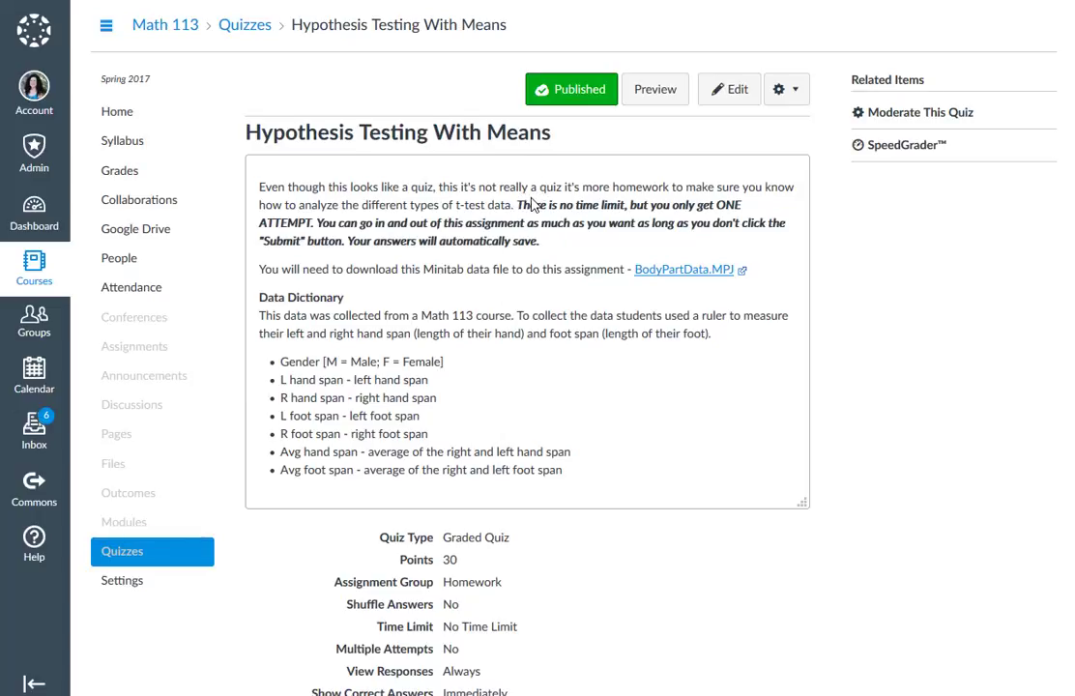
double_click(572, 205)
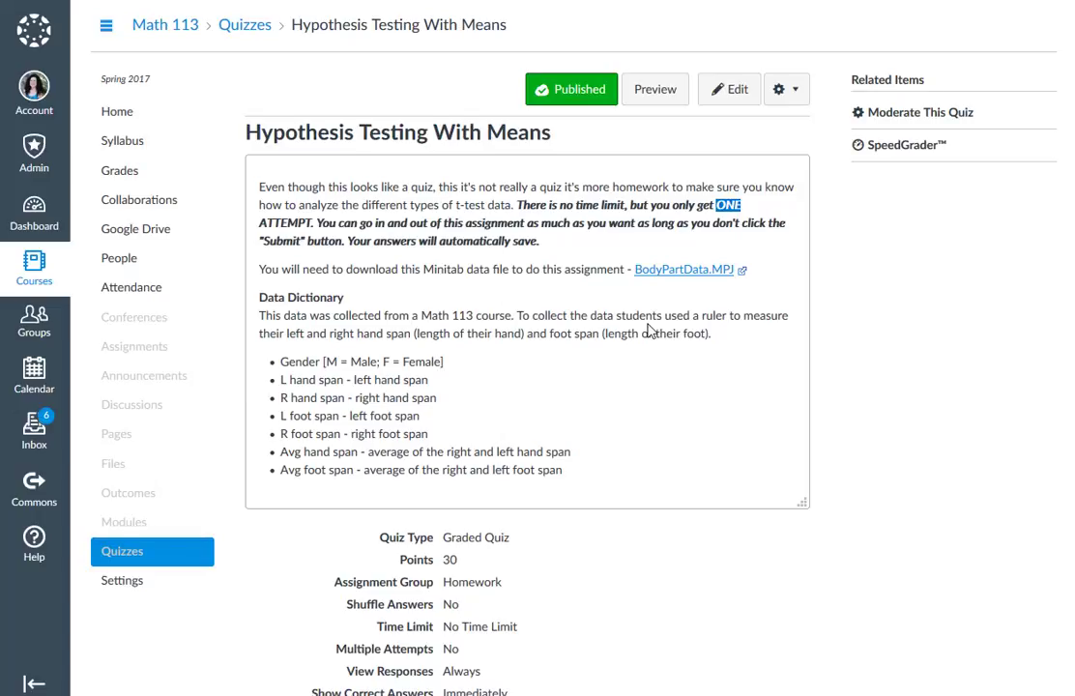
scroll("down", 3)
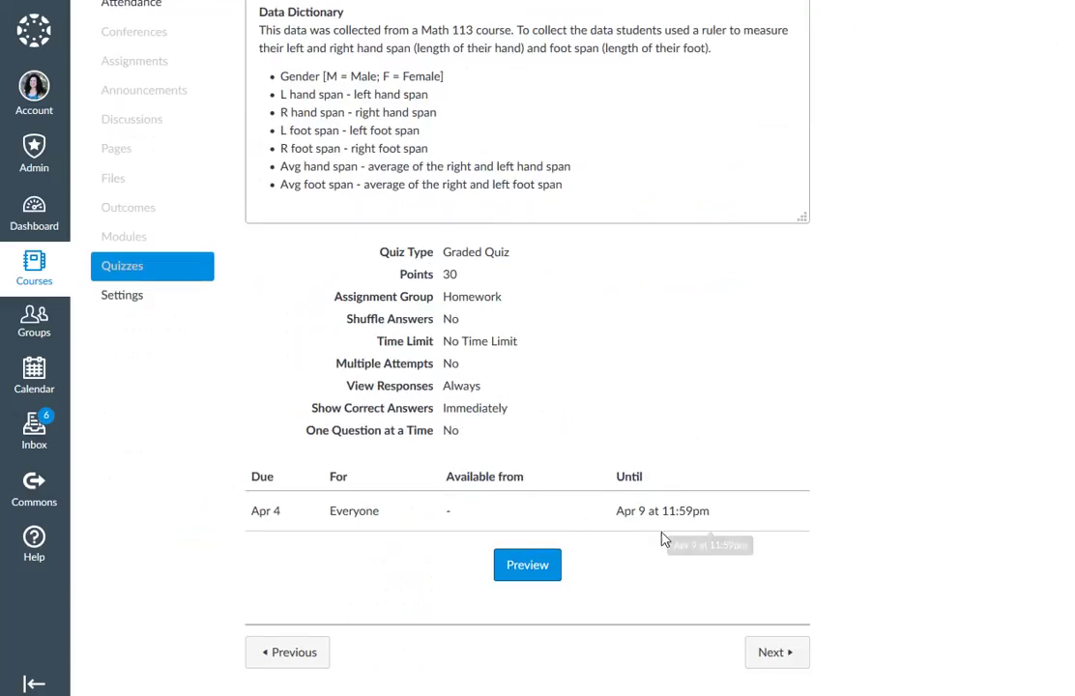
mouse_move(684, 526)
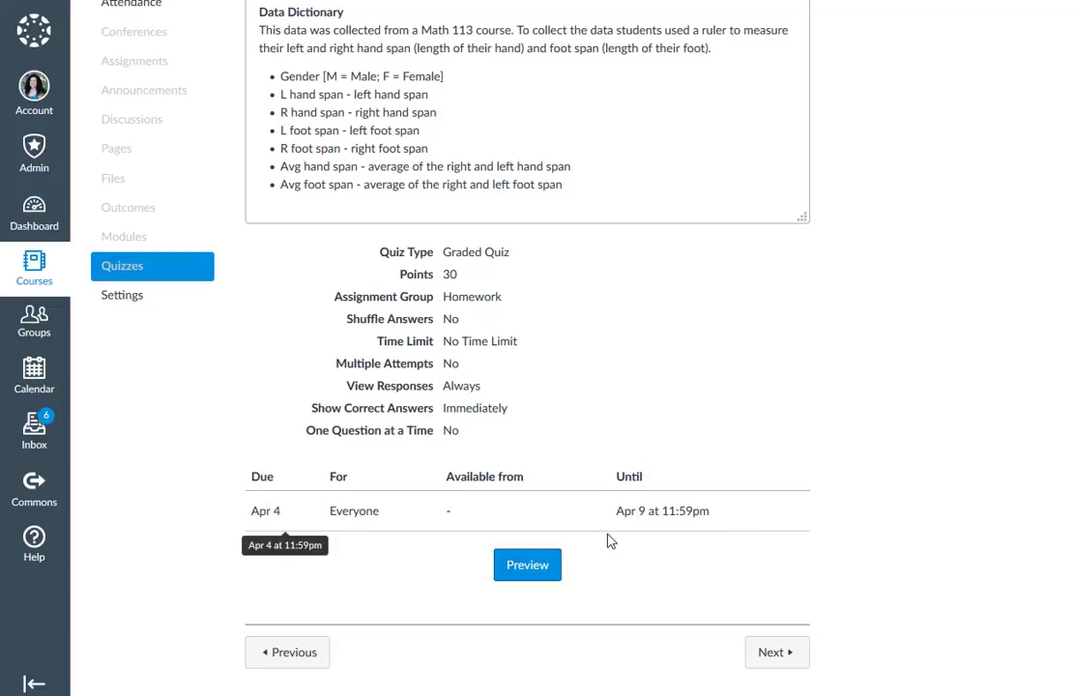
scroll("up", 3)
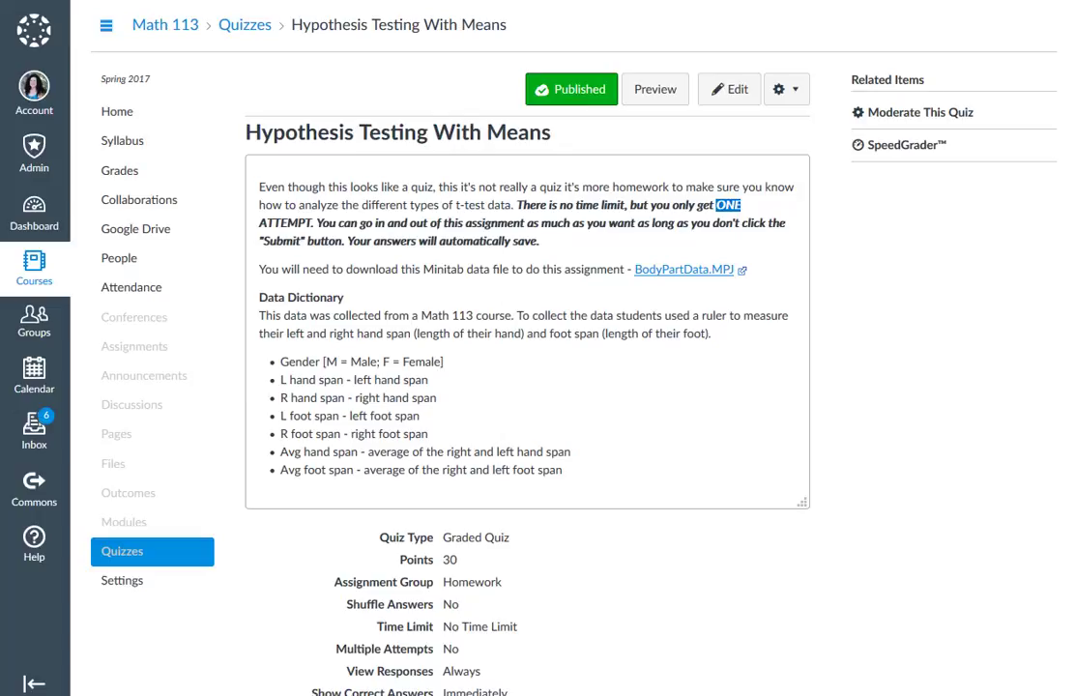
Scroll the Study Resources tab through the embedded videos to the T-test Minitab Examples video.
scroll("down", 3)
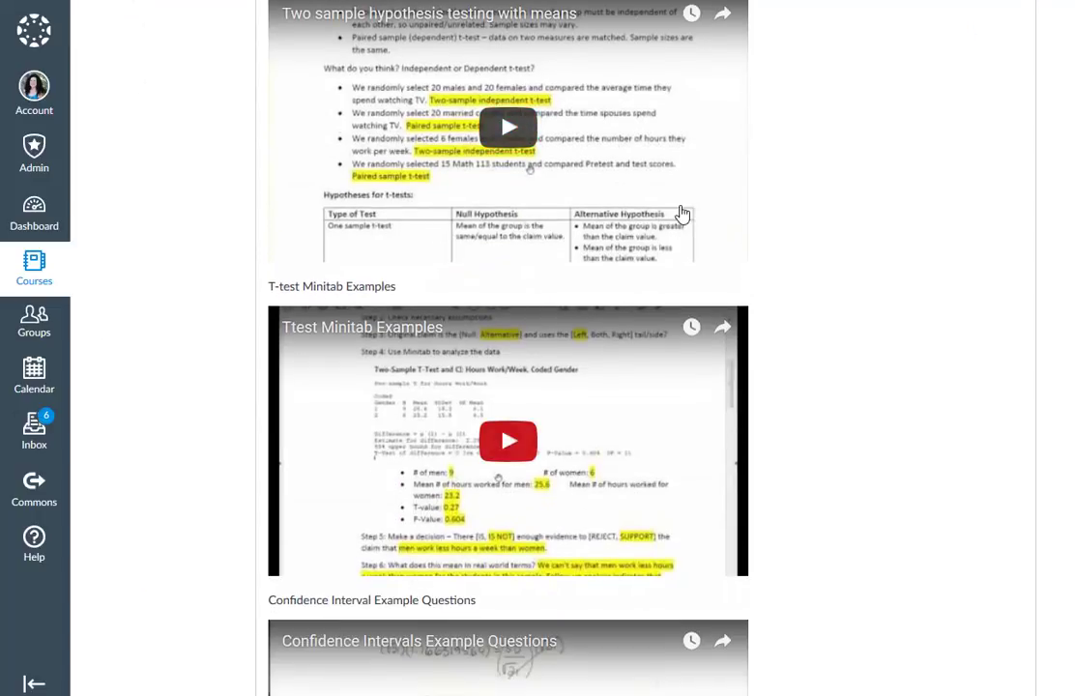
mouse_move(508, 441)
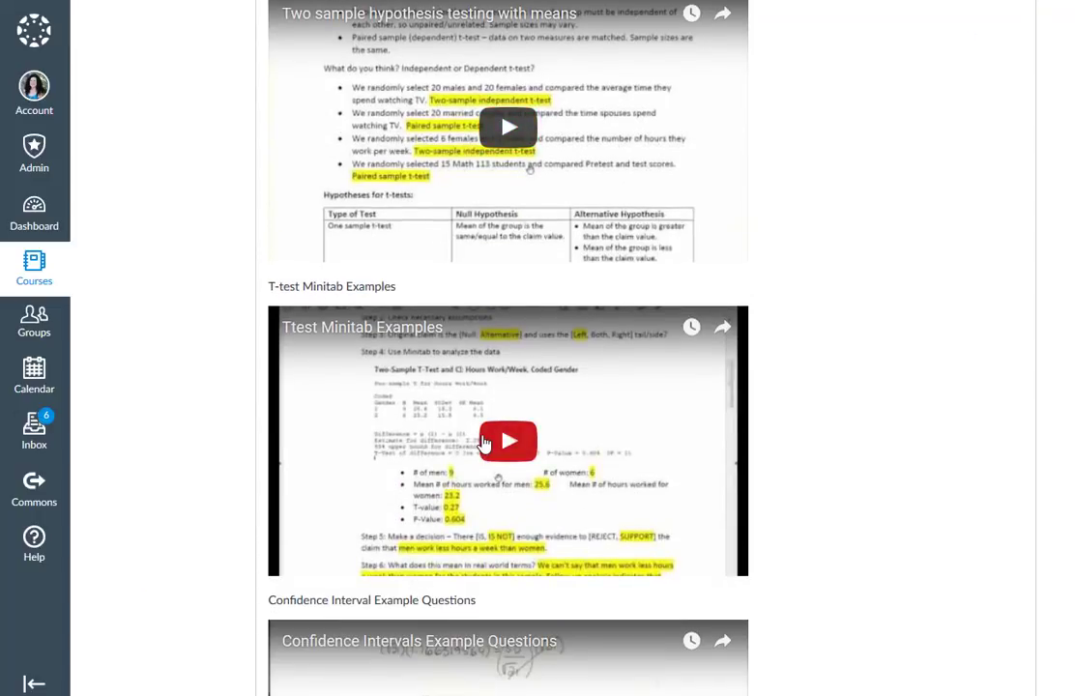
mouse_move(462, 452)
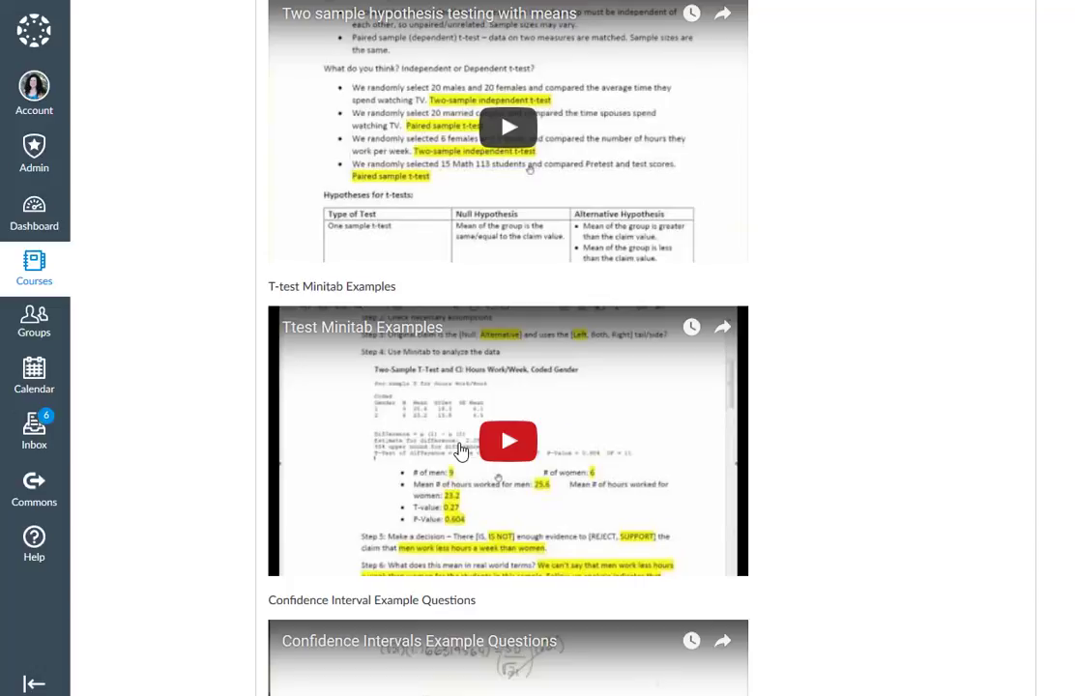
scroll("up", 3)
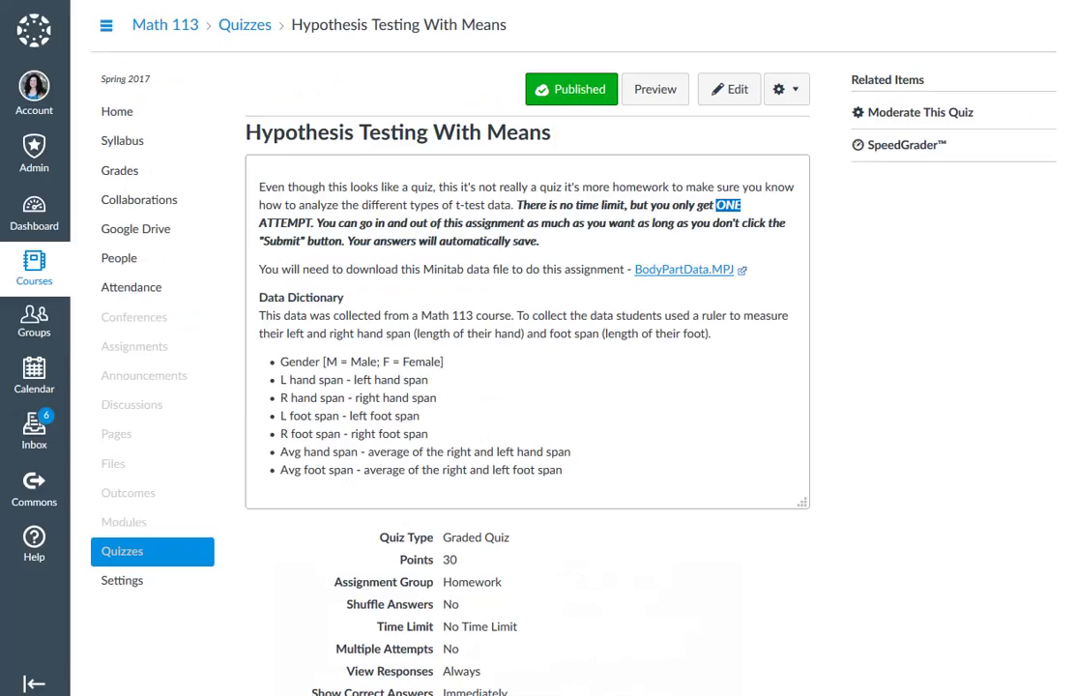
mouse_move(565, 317)
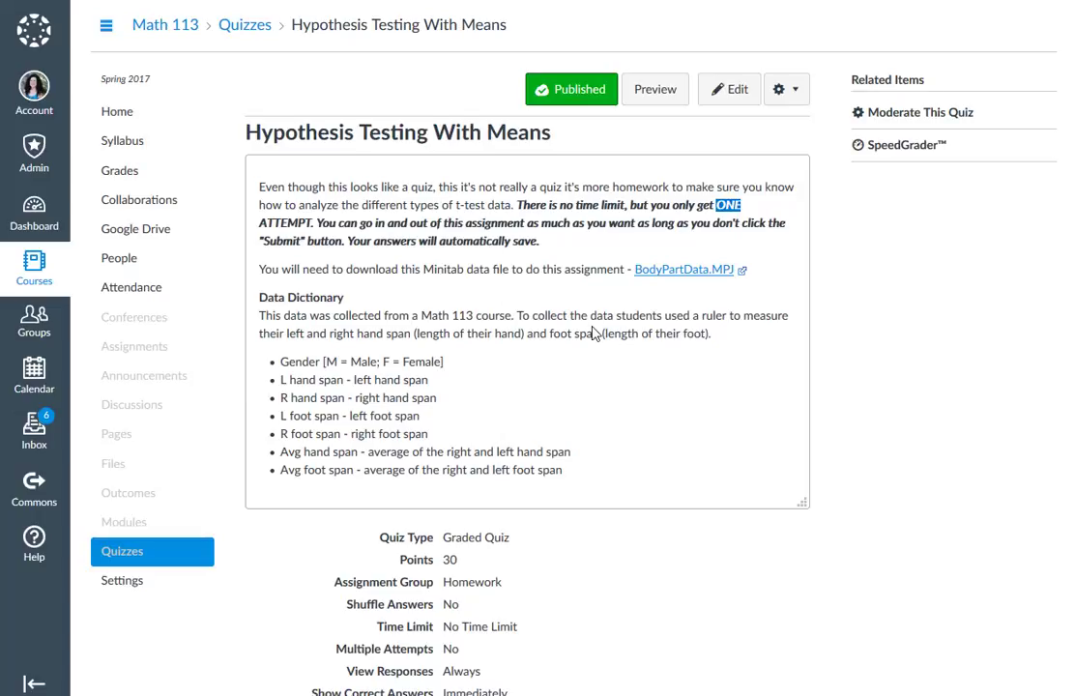
mouse_move(453, 222)
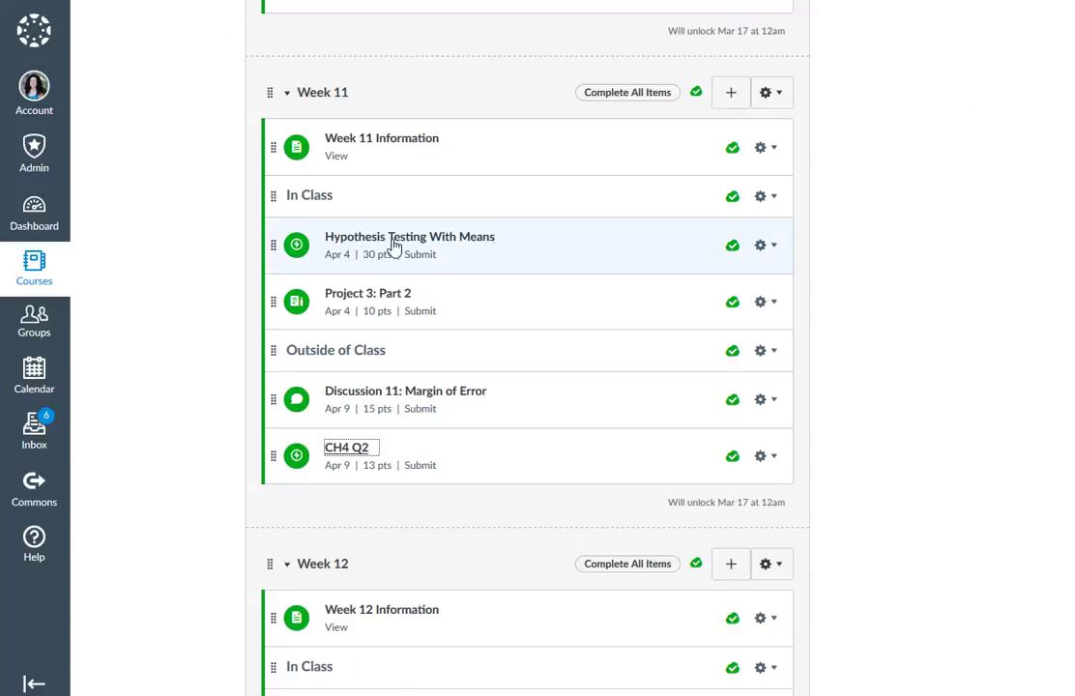
mouse_move(367, 294)
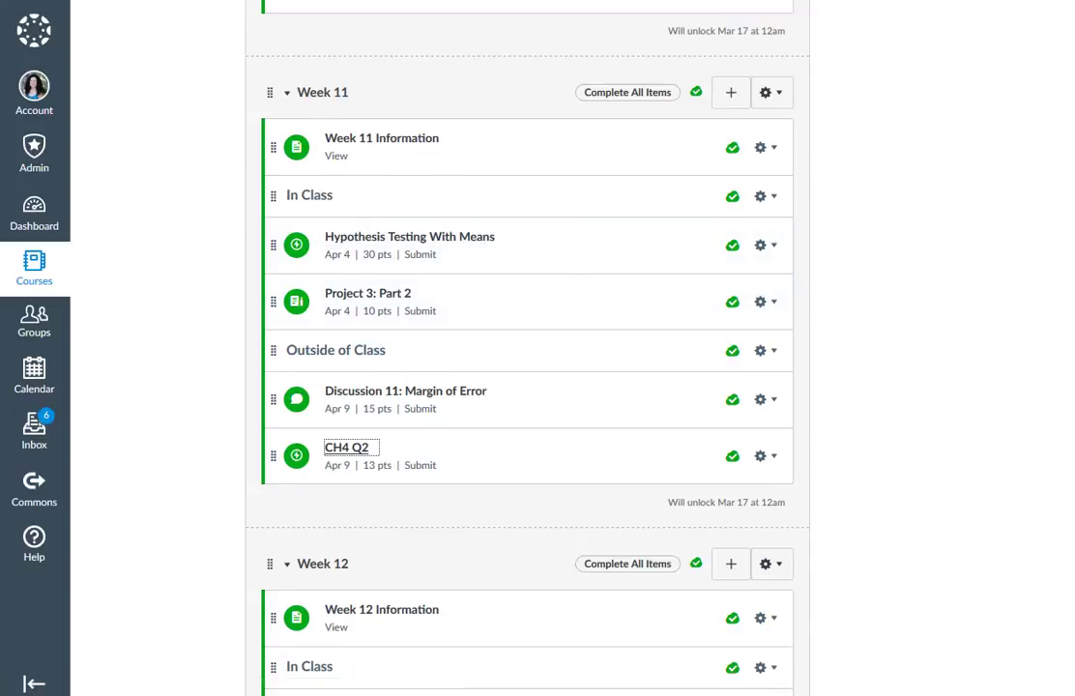
Open the Project 3: Part 2 assignment from the Week 11 module.
left_click(367, 294)
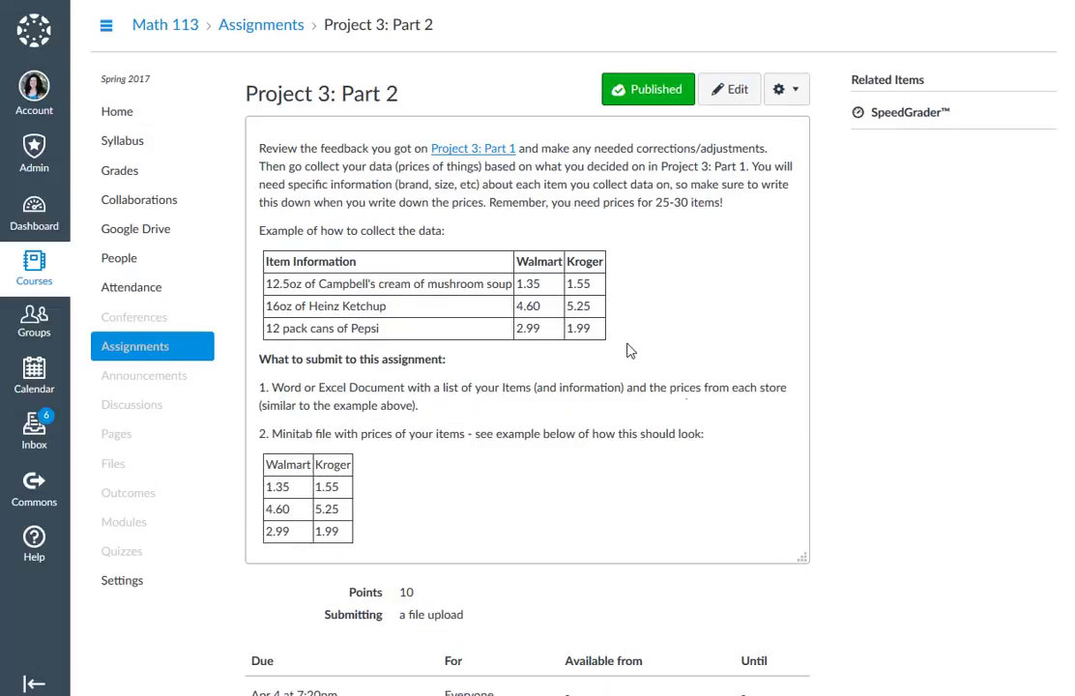
mouse_move(657, 162)
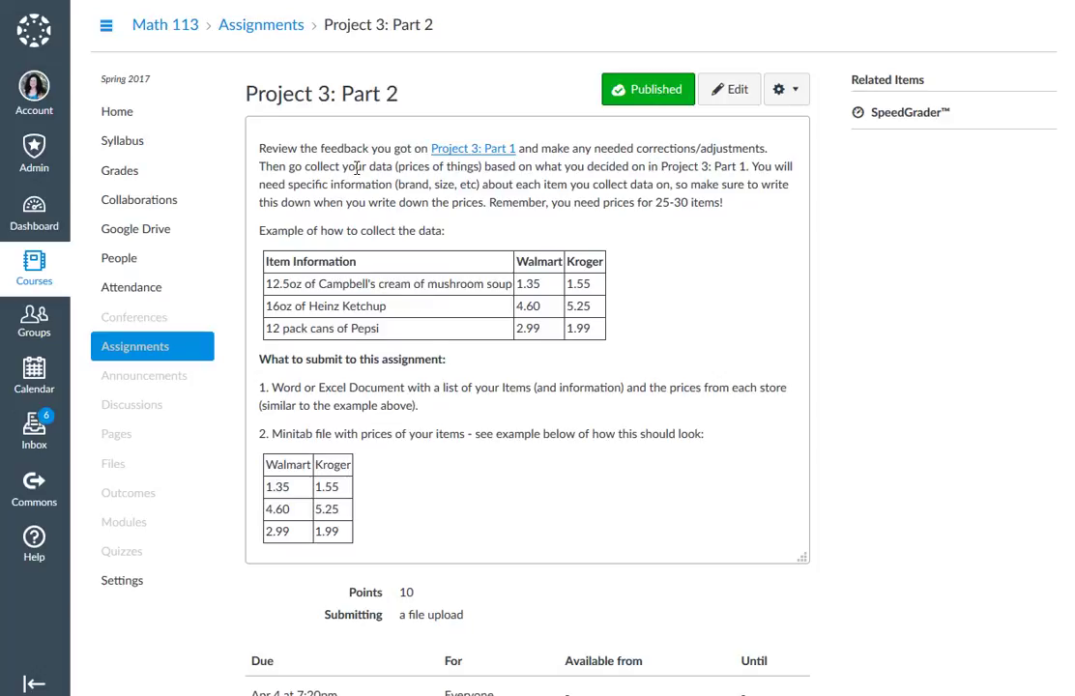
mouse_move(489, 199)
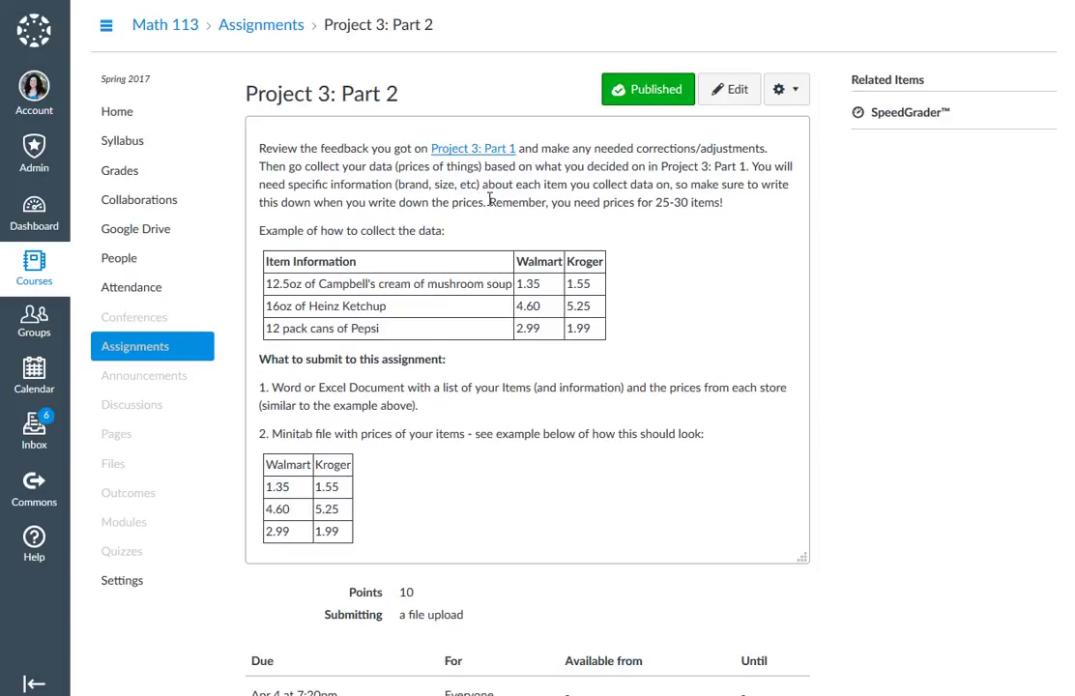
mouse_move(368, 401)
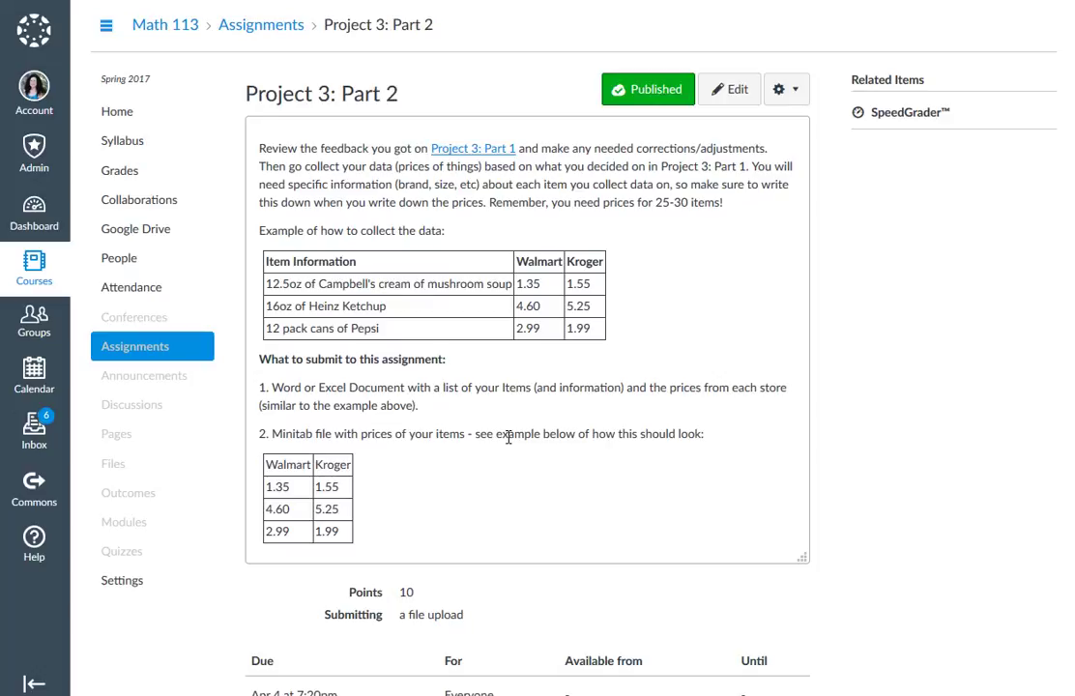
mouse_move(632, 348)
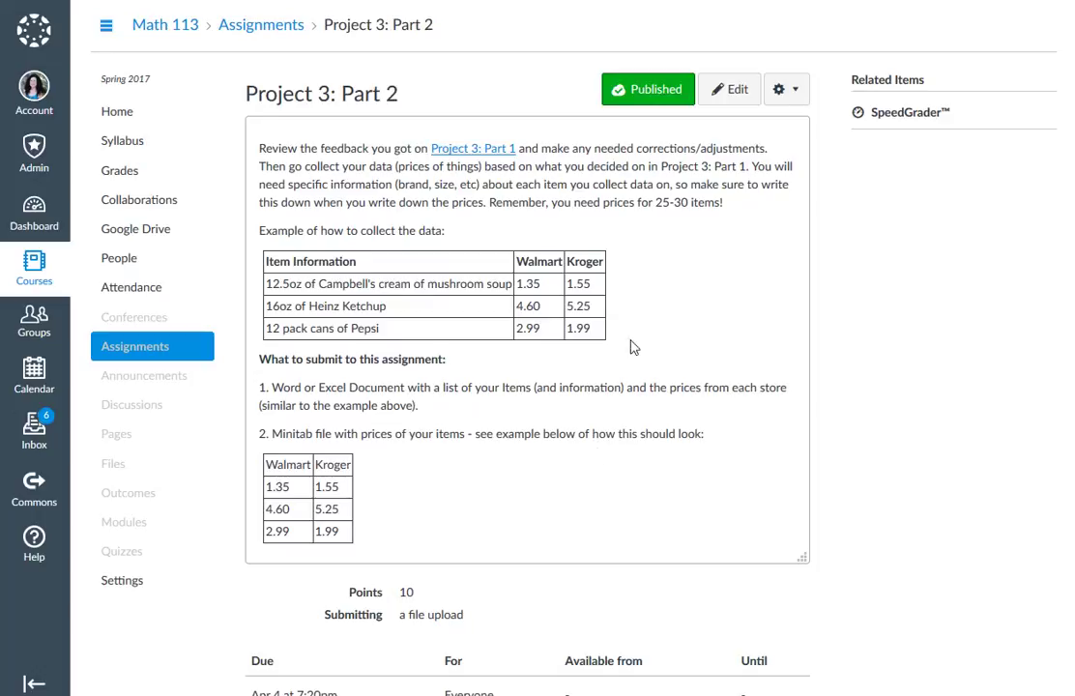
mouse_move(394, 495)
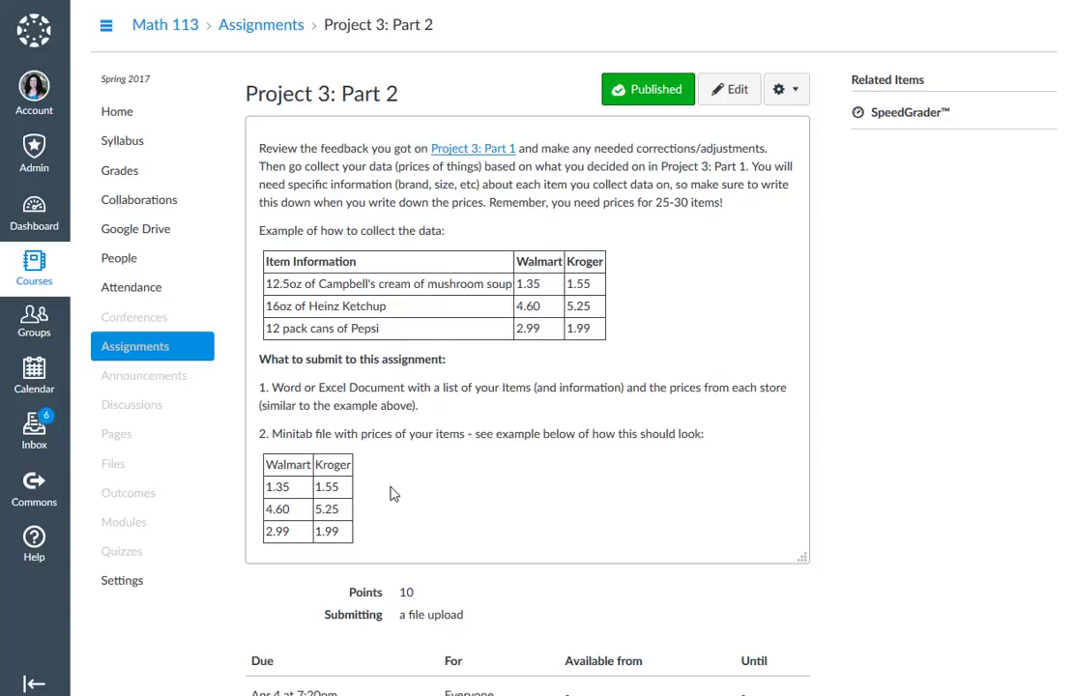
Revisit the Week 11 Information page and scroll through its study videos.
left_click(122, 551)
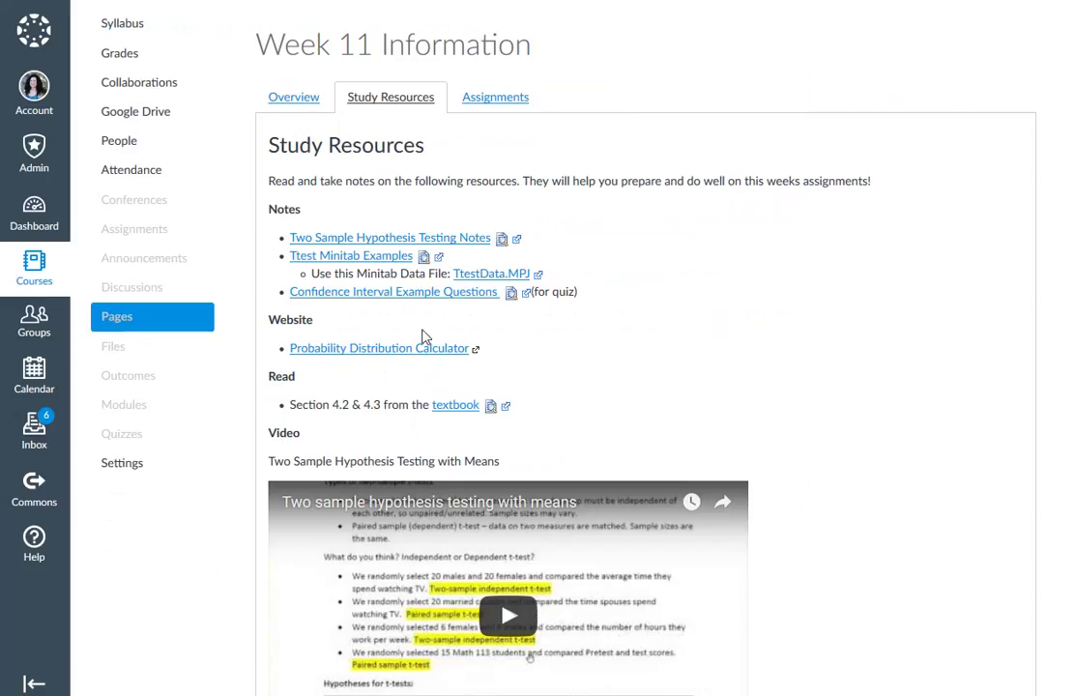
scroll("down", 3)
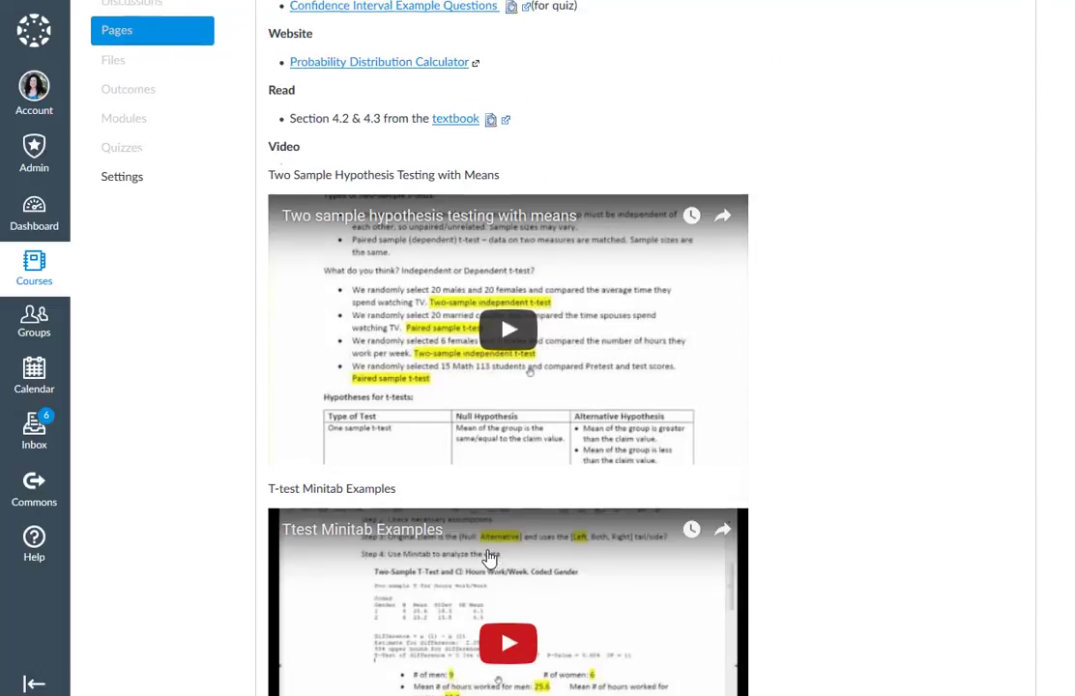
scroll("up", 3)
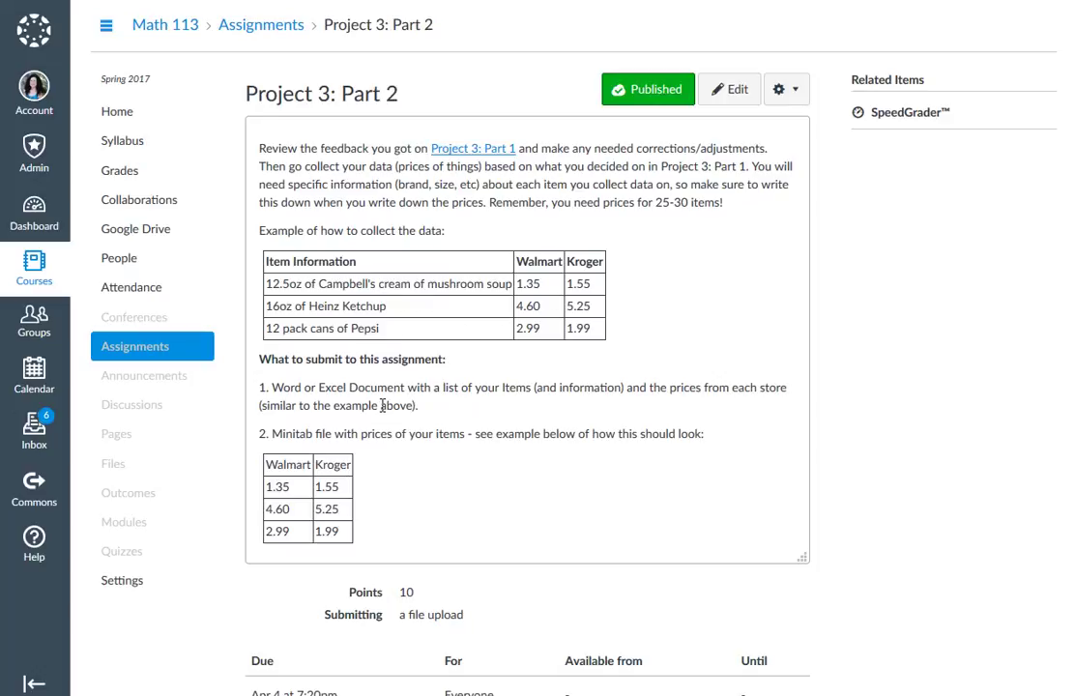
mouse_move(378, 429)
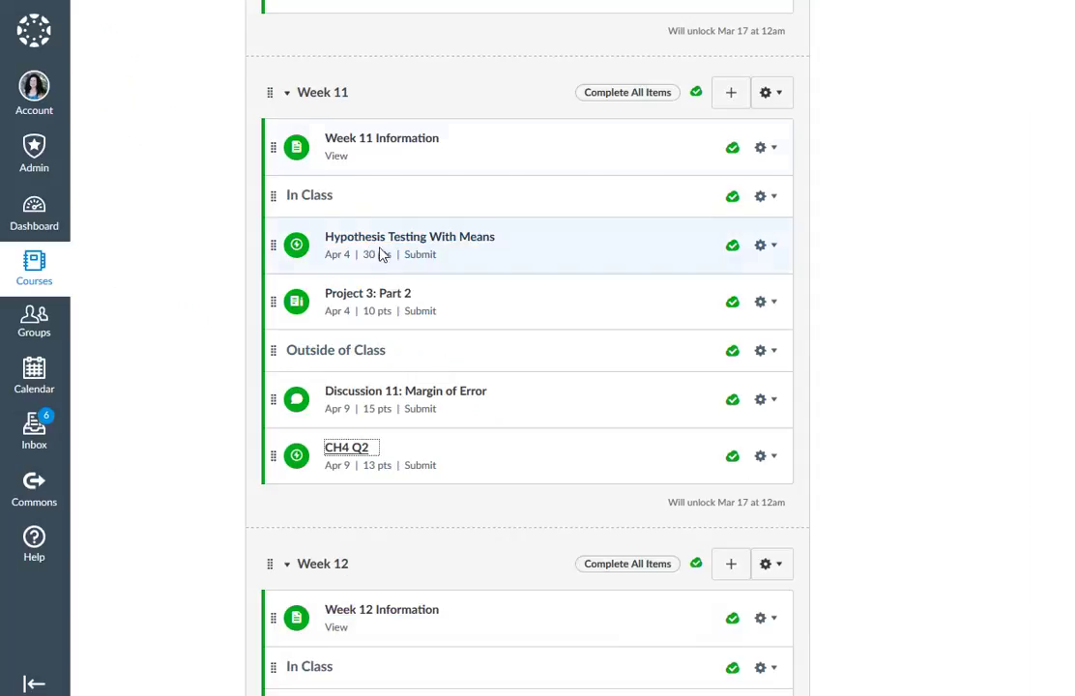
mouse_move(406, 390)
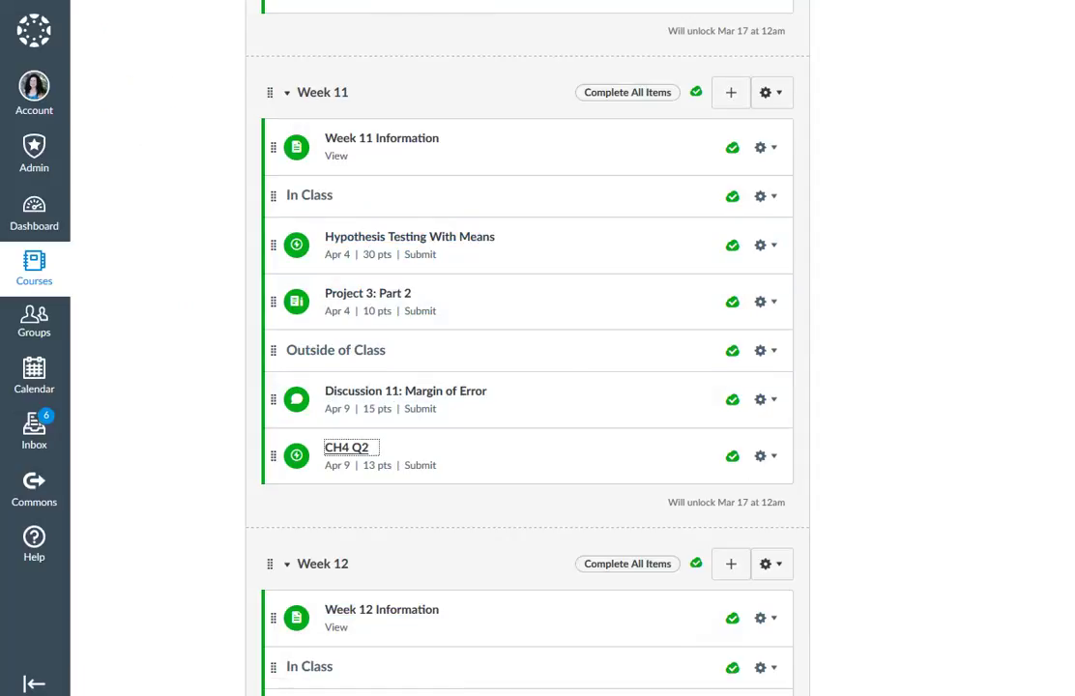
Open Discussion 11: Margin of Error, the 15-point graded discussion.
left_click(406, 391)
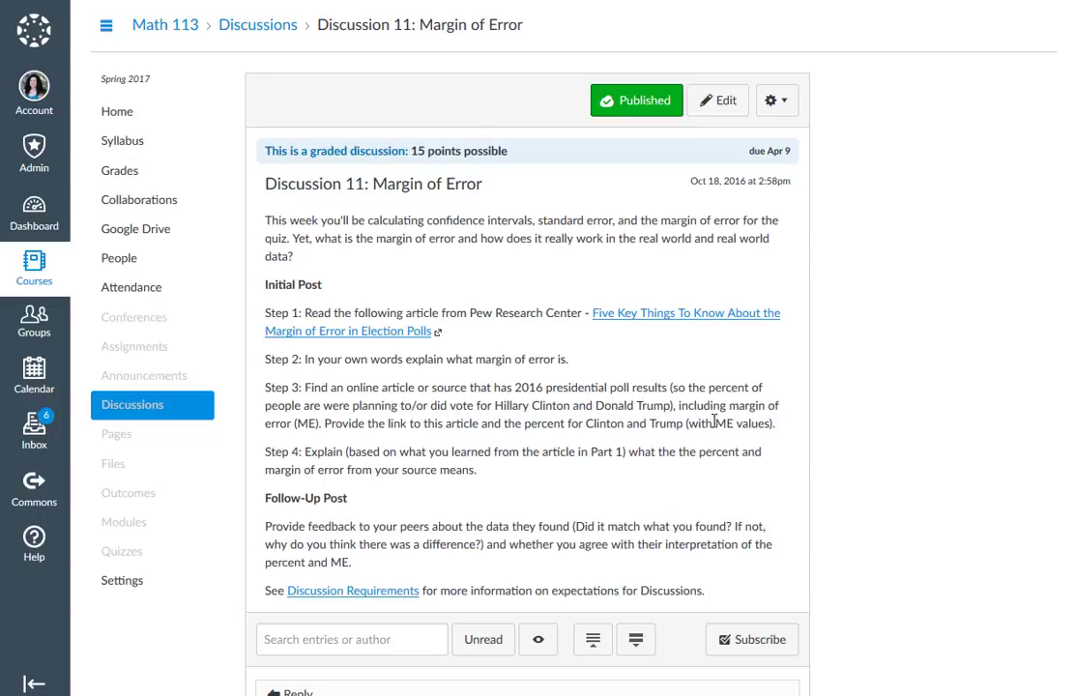
mouse_move(385, 443)
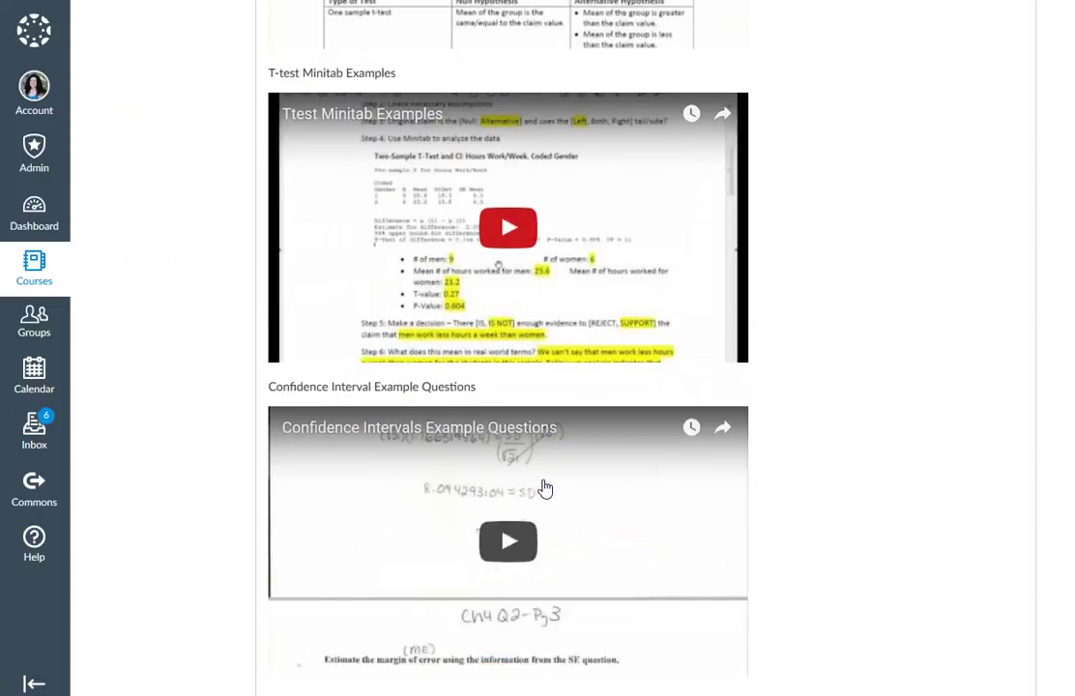
Scroll the Week 11 Information videos to the Confidence Intervals Example Questions video and back up.
scroll("down", 3)
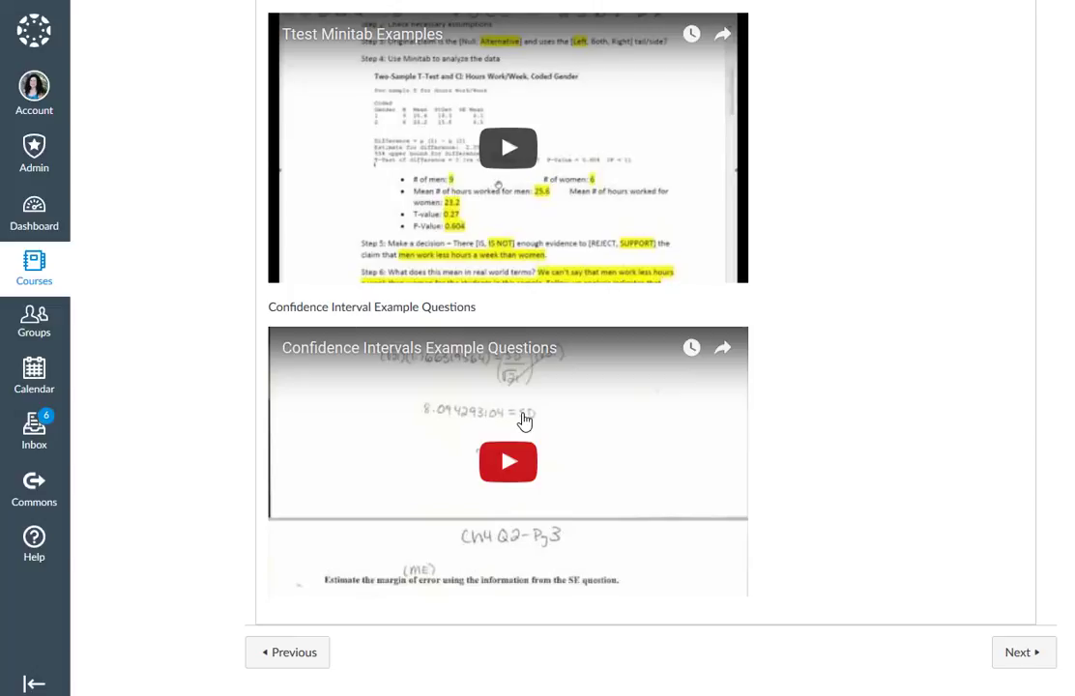
scroll("up", 3)
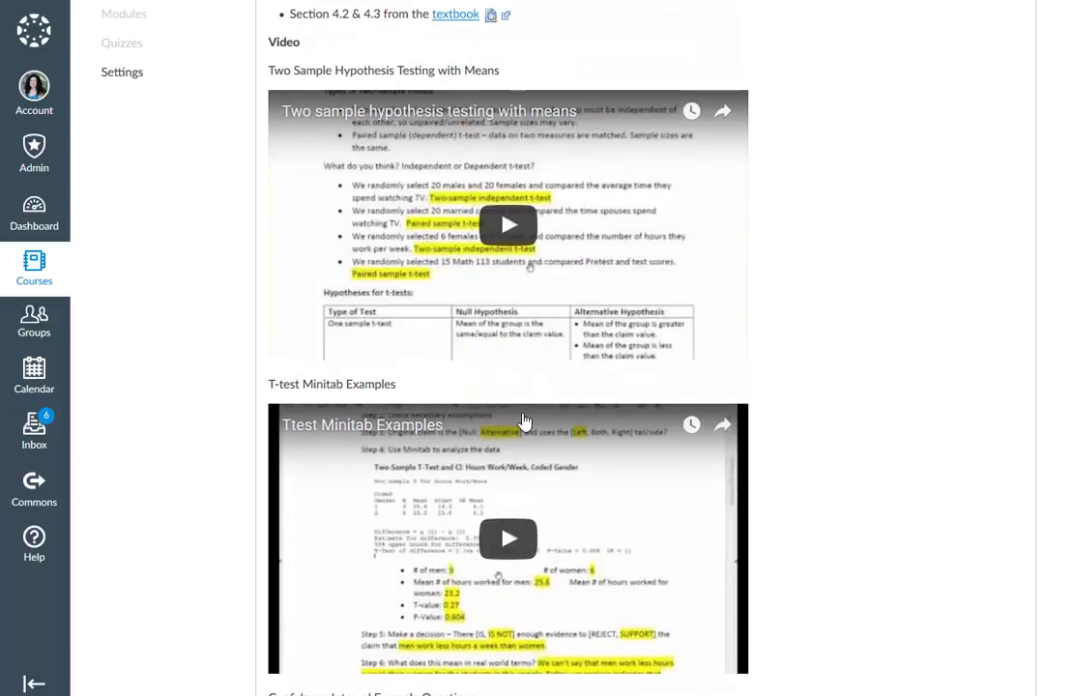
scroll("up", 3)
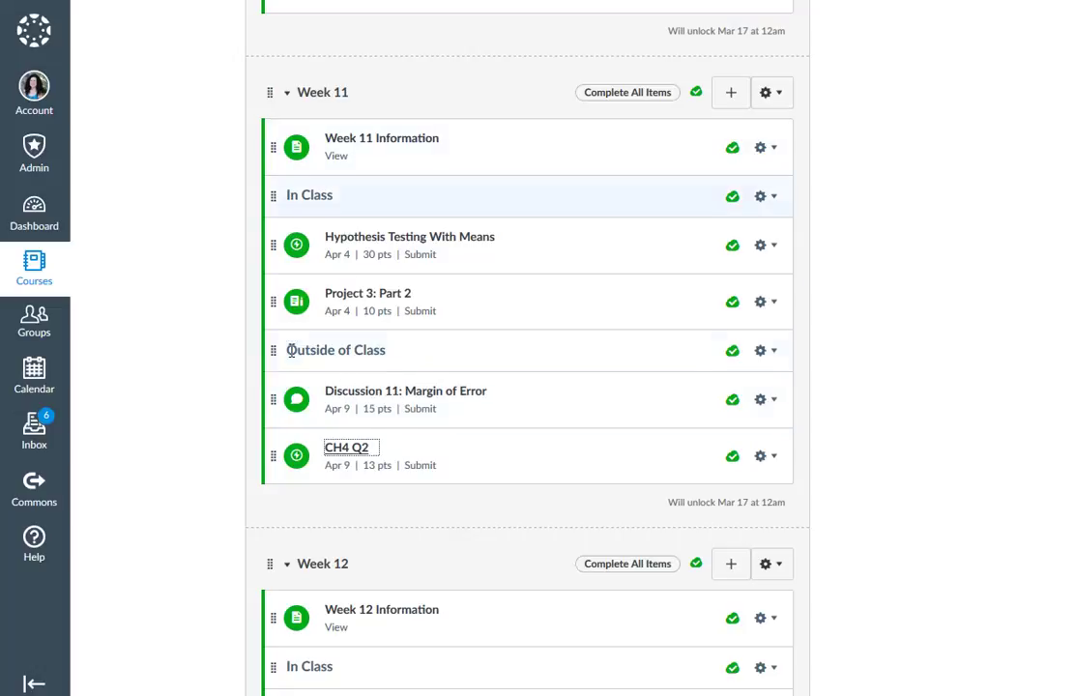
mouse_move(178, 263)
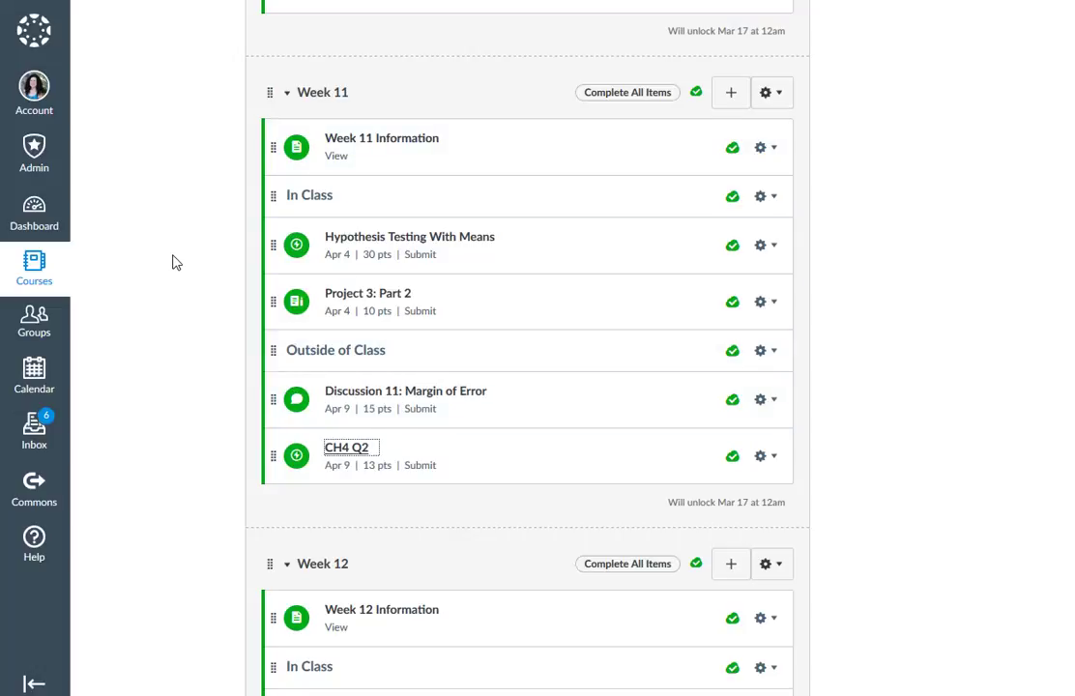